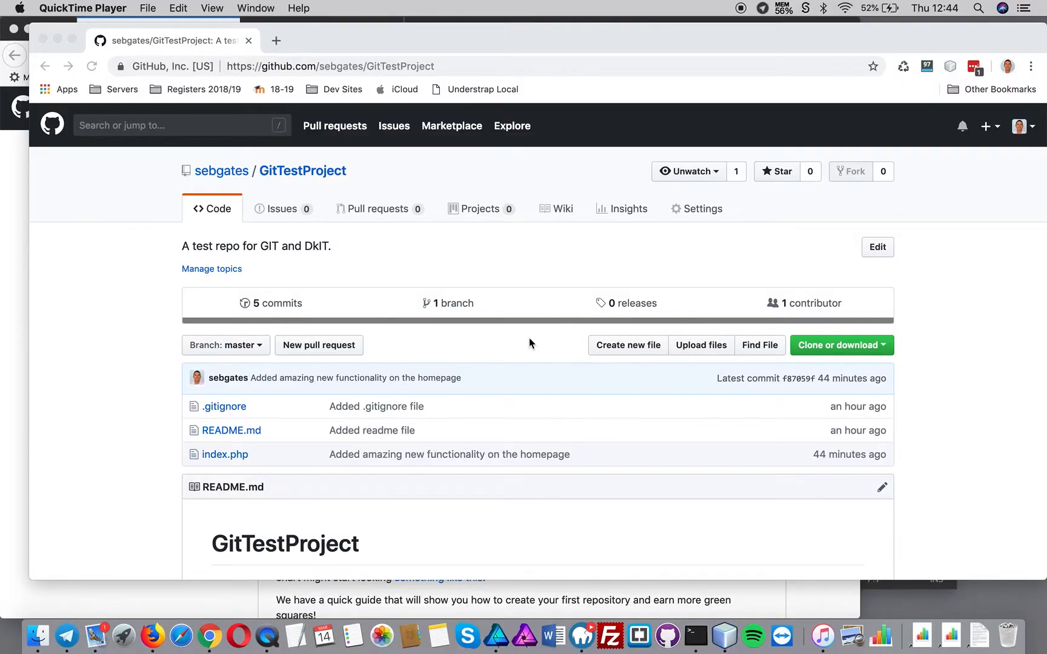
pyautogui.moveTo(320, 178)
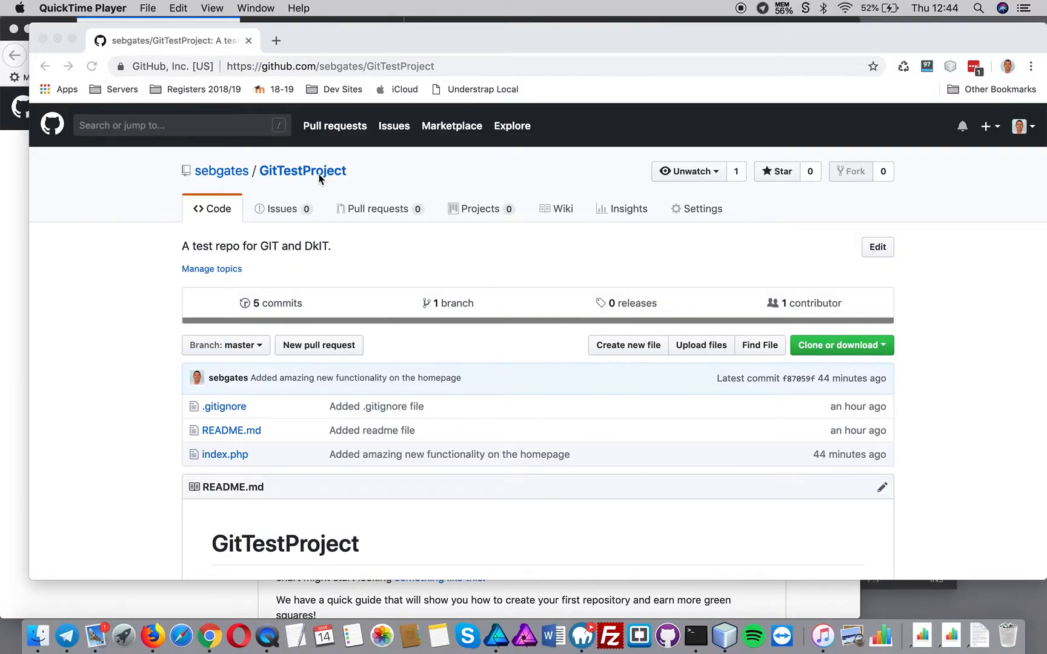
pyautogui.moveTo(713, 251)
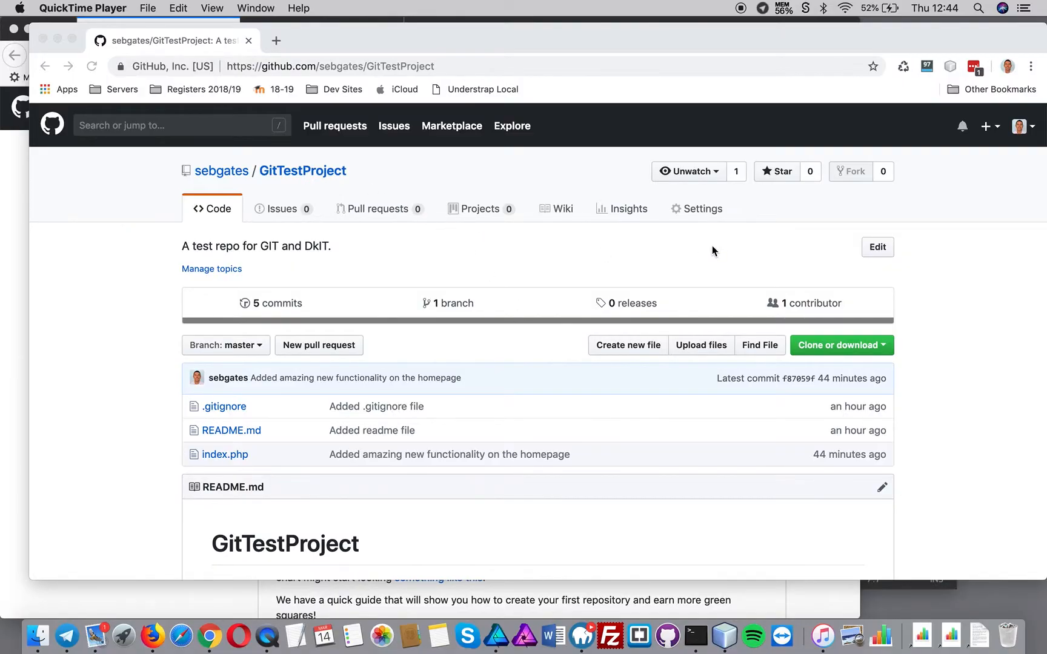
pyautogui.moveTo(702, 208)
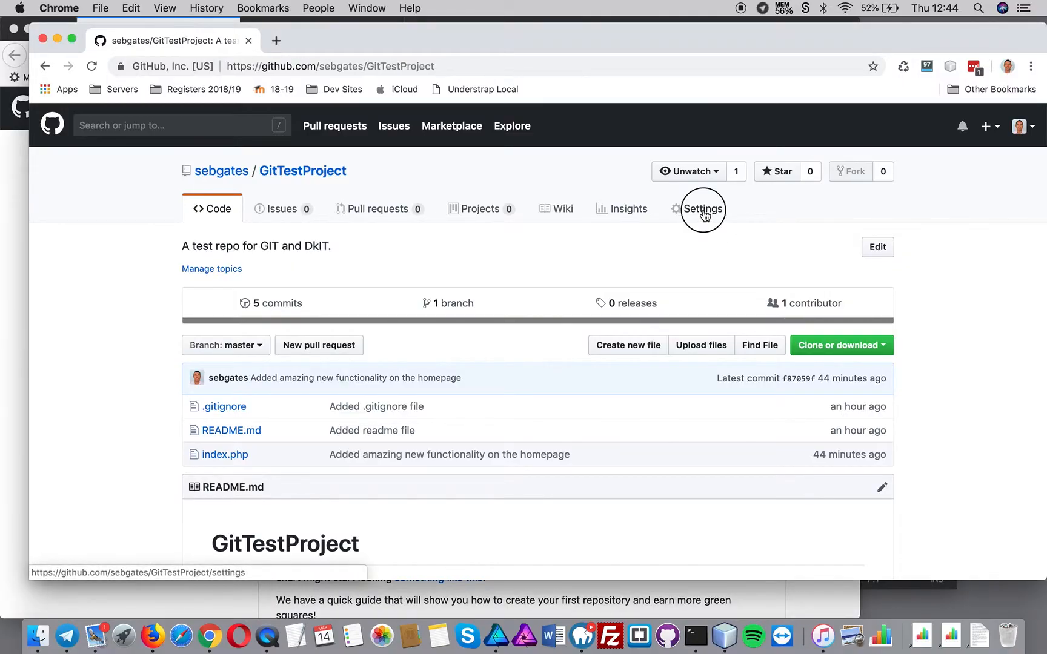
# Go to GitTestProject's Collaborators settings, dismissing the student account's status popup on the way
pyautogui.click(702, 209)
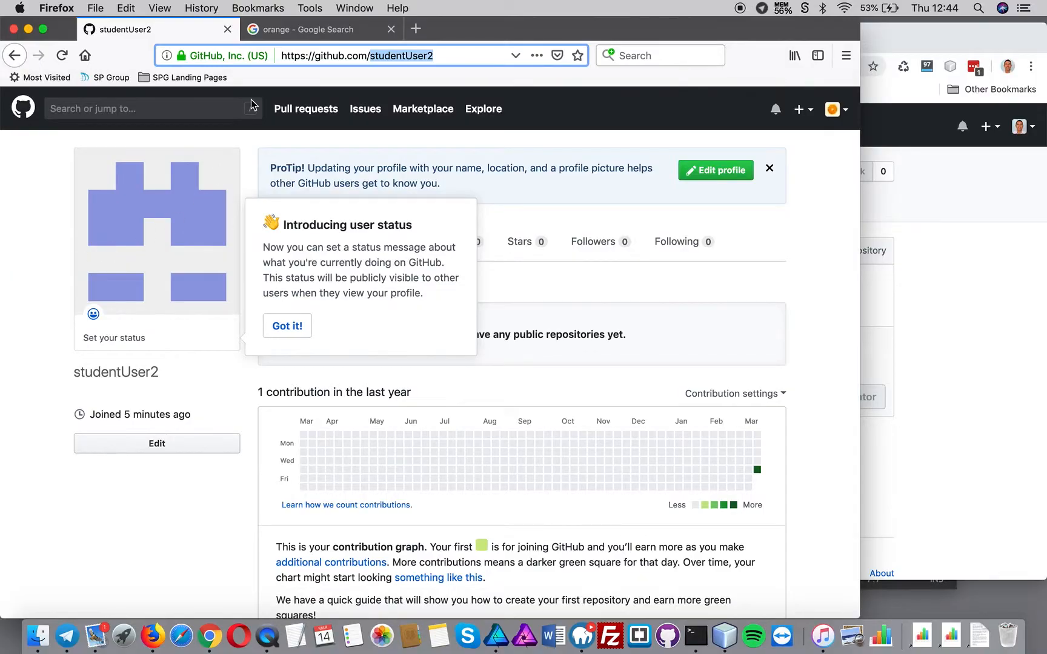
pyautogui.click(286, 326)
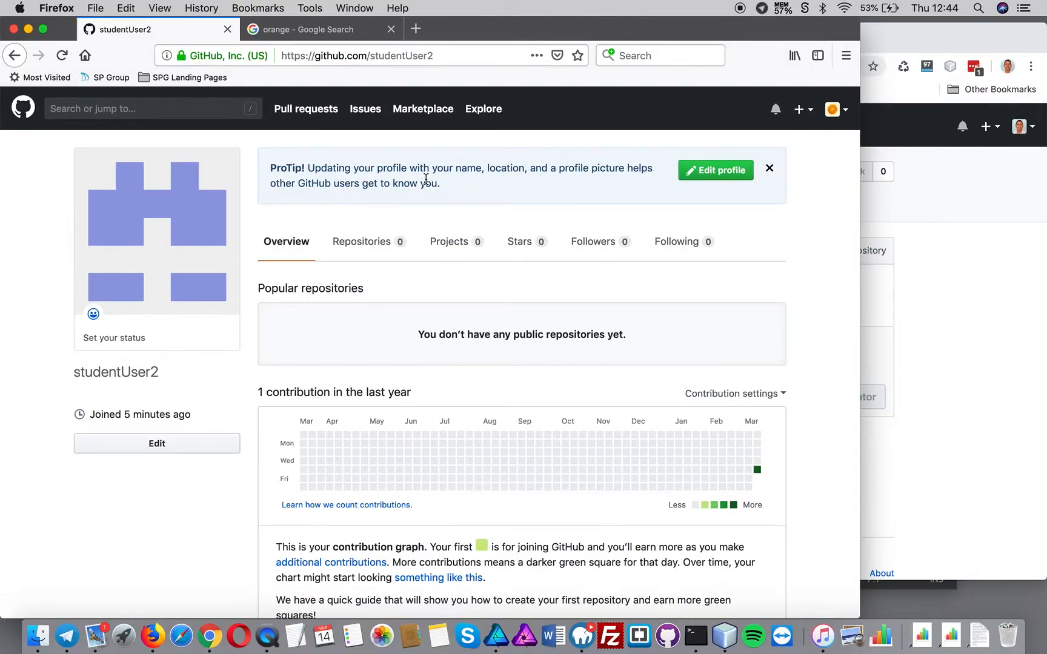
pyautogui.click(370, 54)
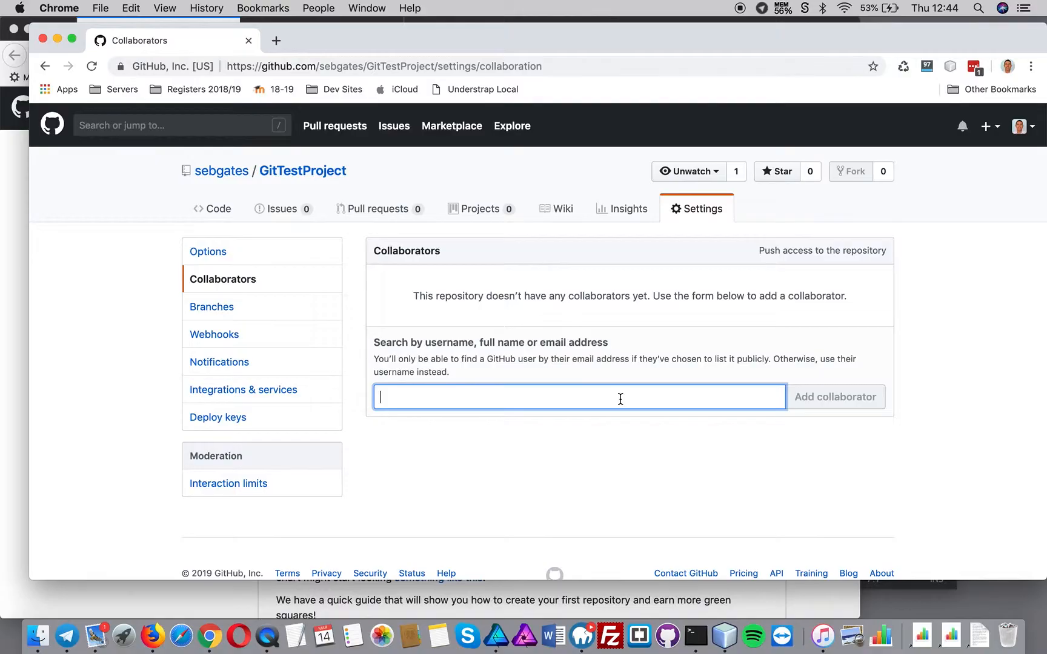
# Add studentUser2 as a collaborator, sending the invitation
pyautogui.write('studentUser2')
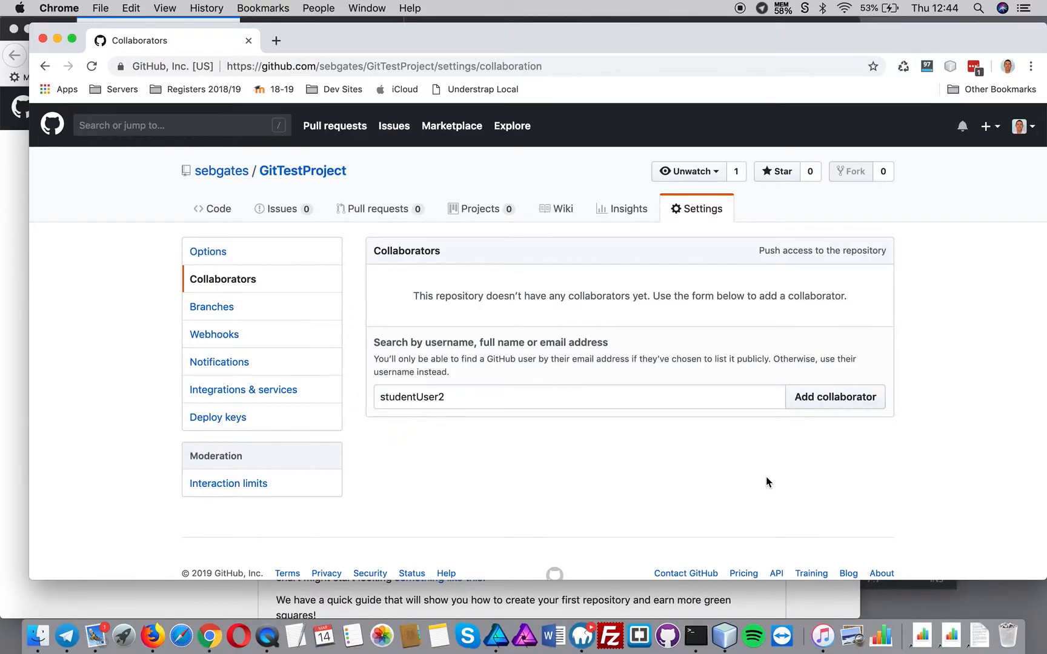
pyautogui.click(835, 396)
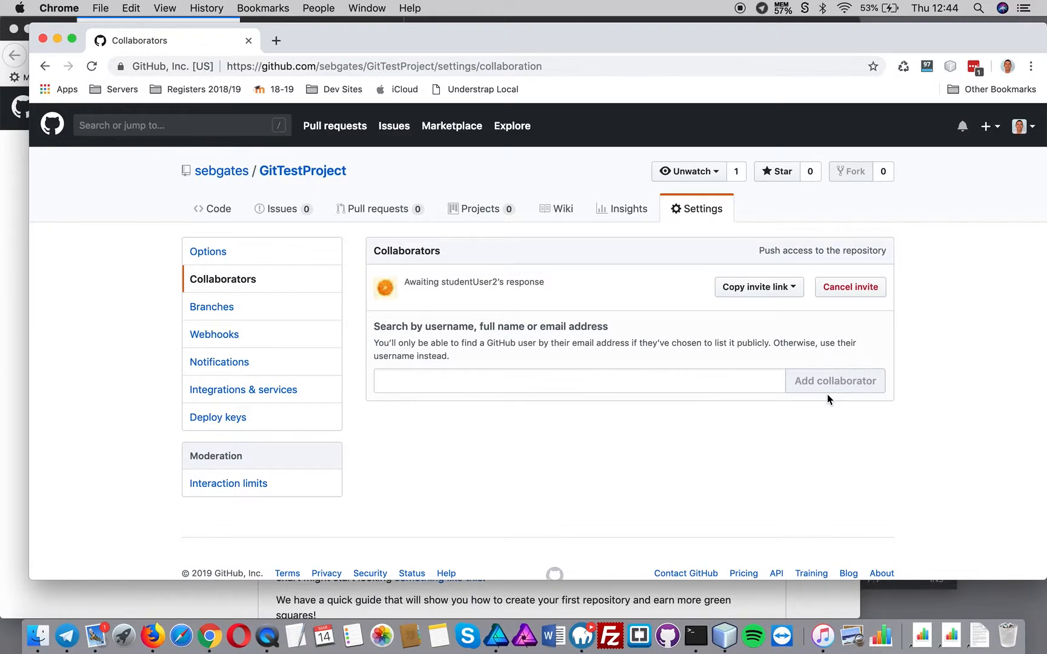
pyautogui.moveTo(743, 334)
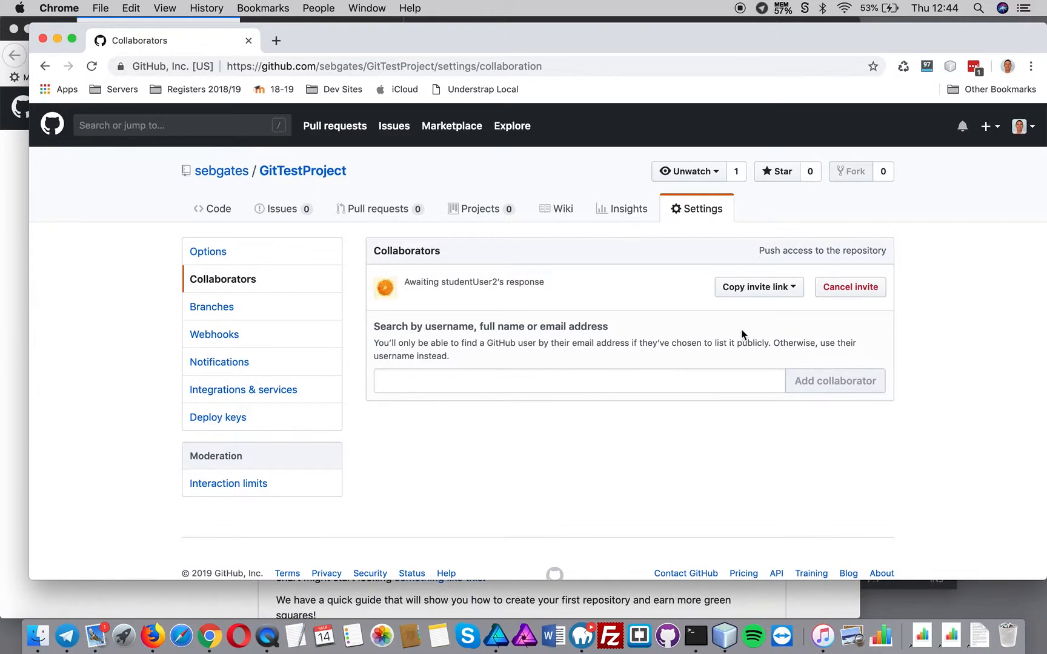
pyautogui.moveTo(96, 635)
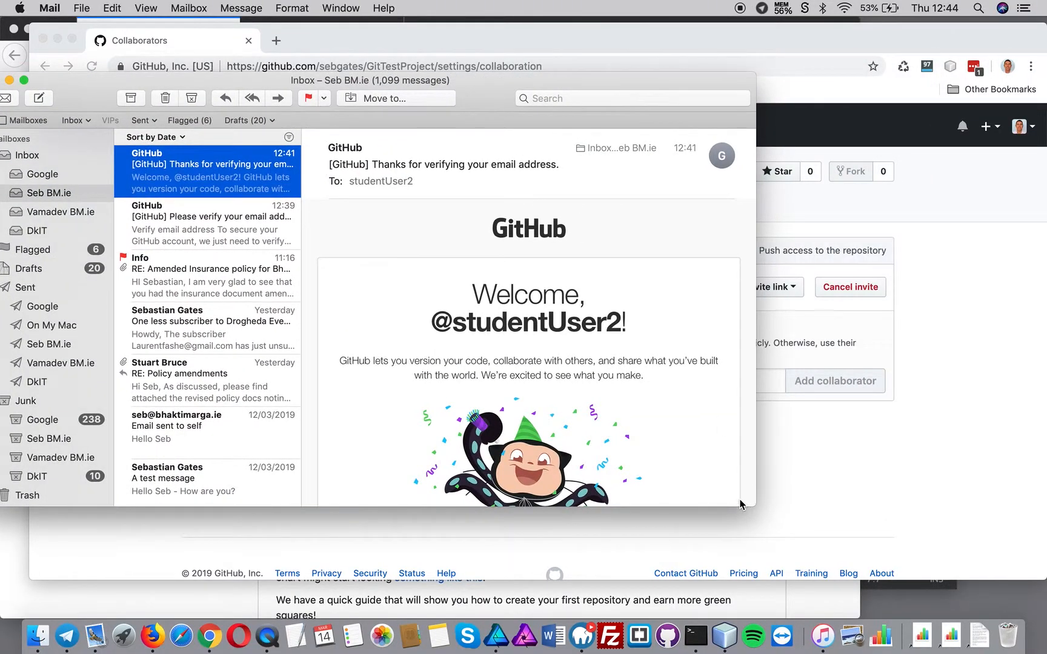
# Scroll through GitHub's welcome email to studentUser2 in the Mail inbox
pyautogui.scroll(-3)
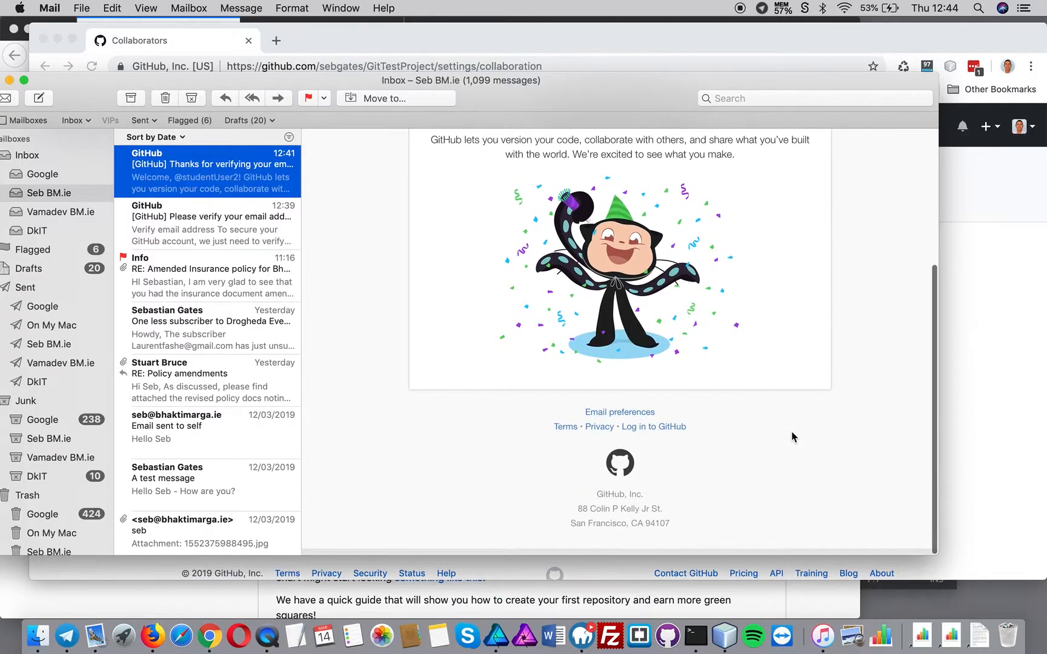
pyautogui.scroll(3)
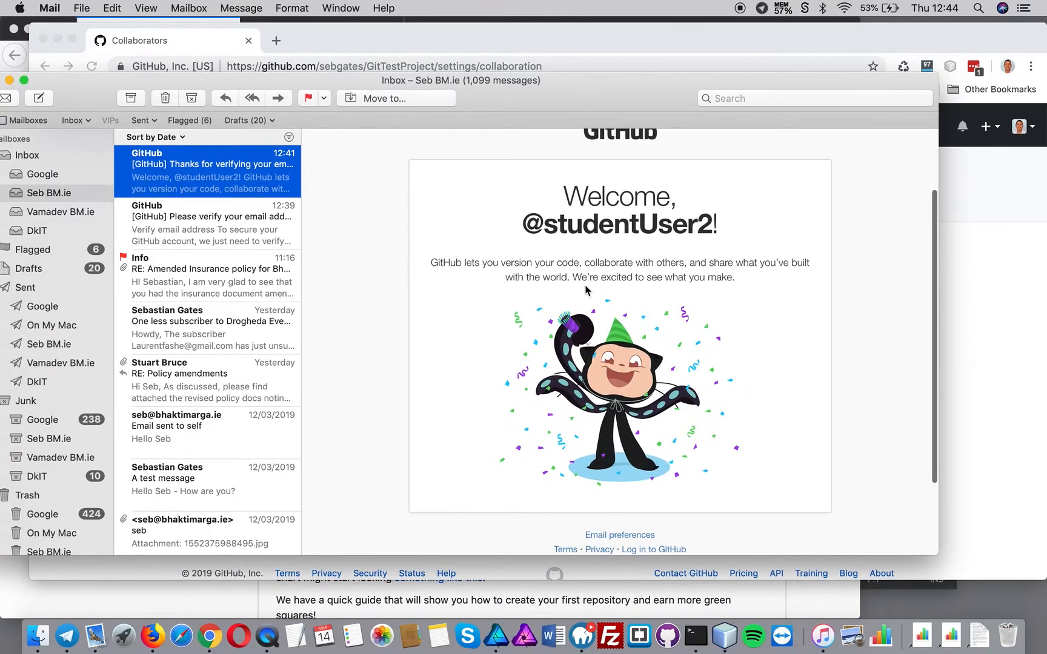
pyautogui.moveTo(645, 389)
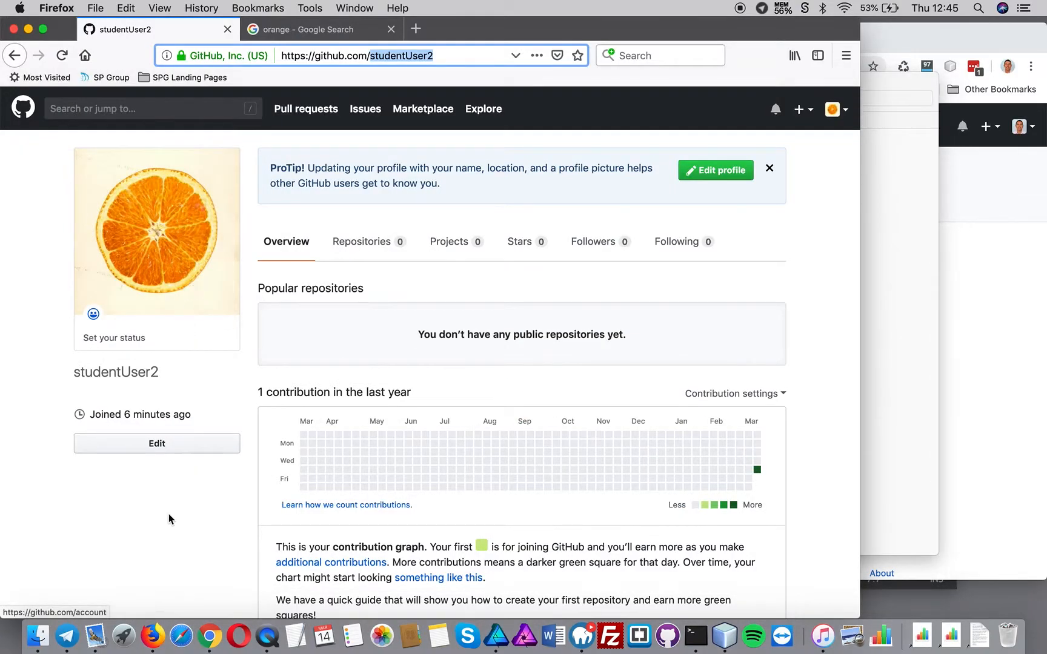
# Refresh the student account's GitHub dashboard and view its notifications
pyautogui.click(62, 55)
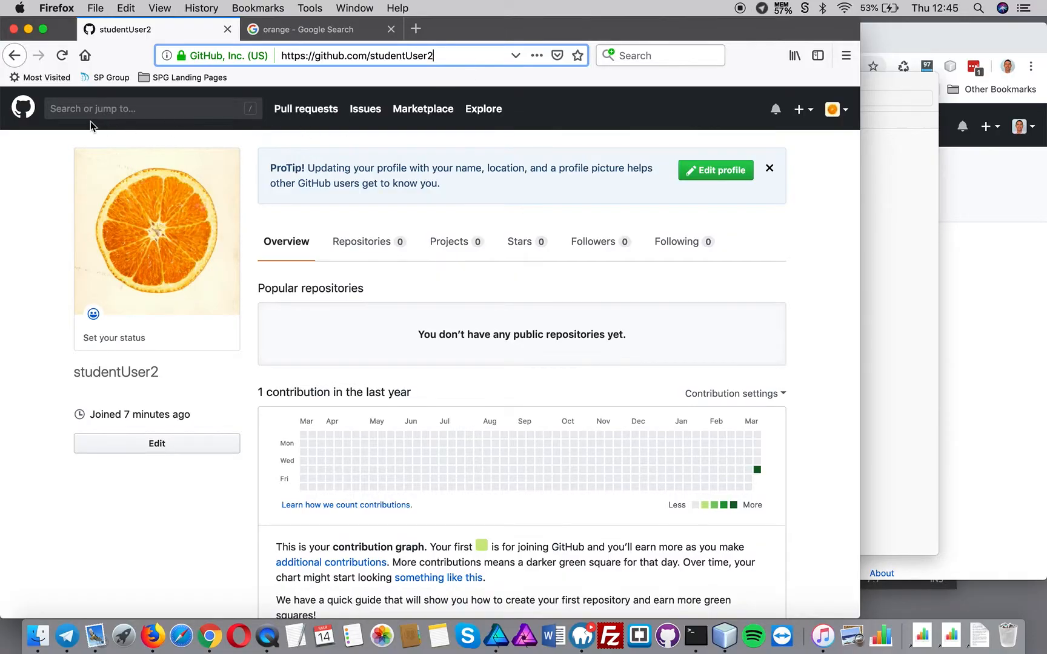
pyautogui.click(22, 108)
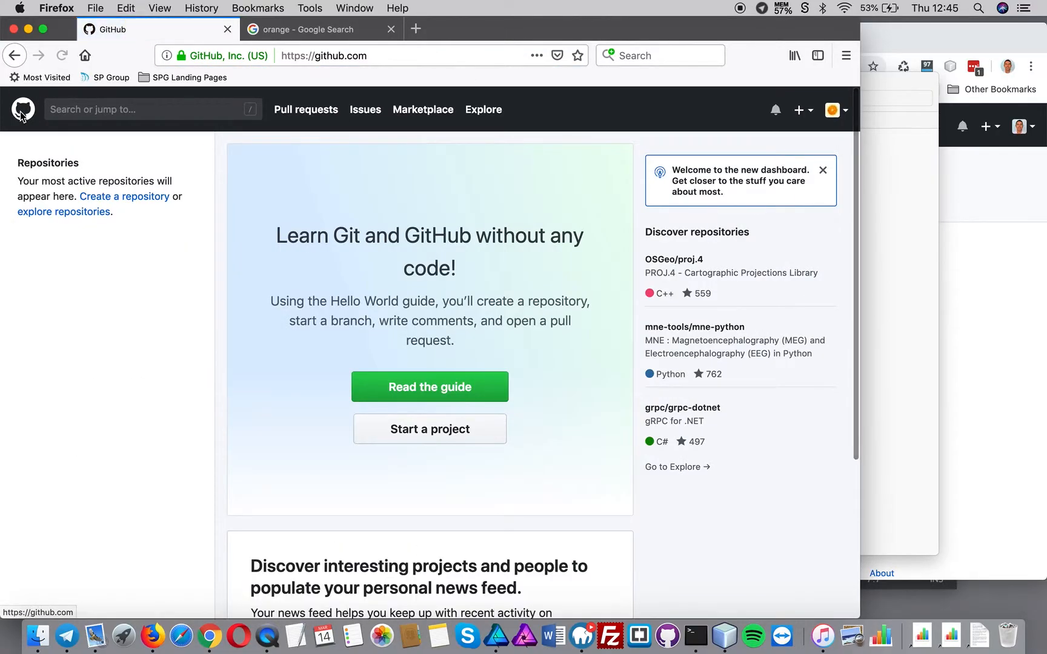
pyautogui.moveTo(805, 246)
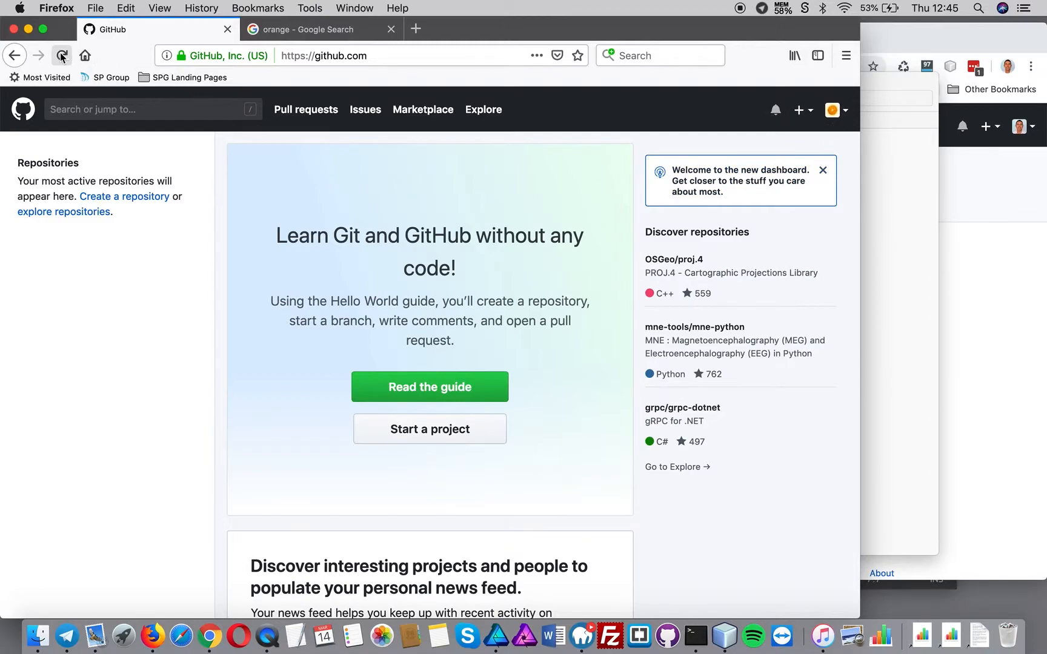
pyautogui.click(62, 56)
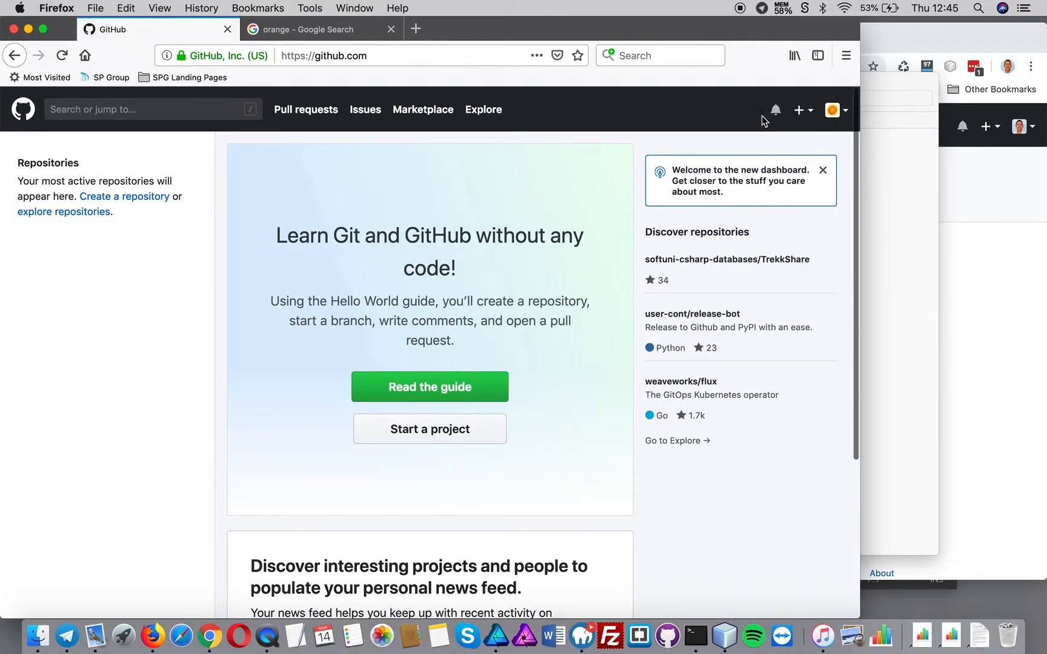
pyautogui.click(774, 109)
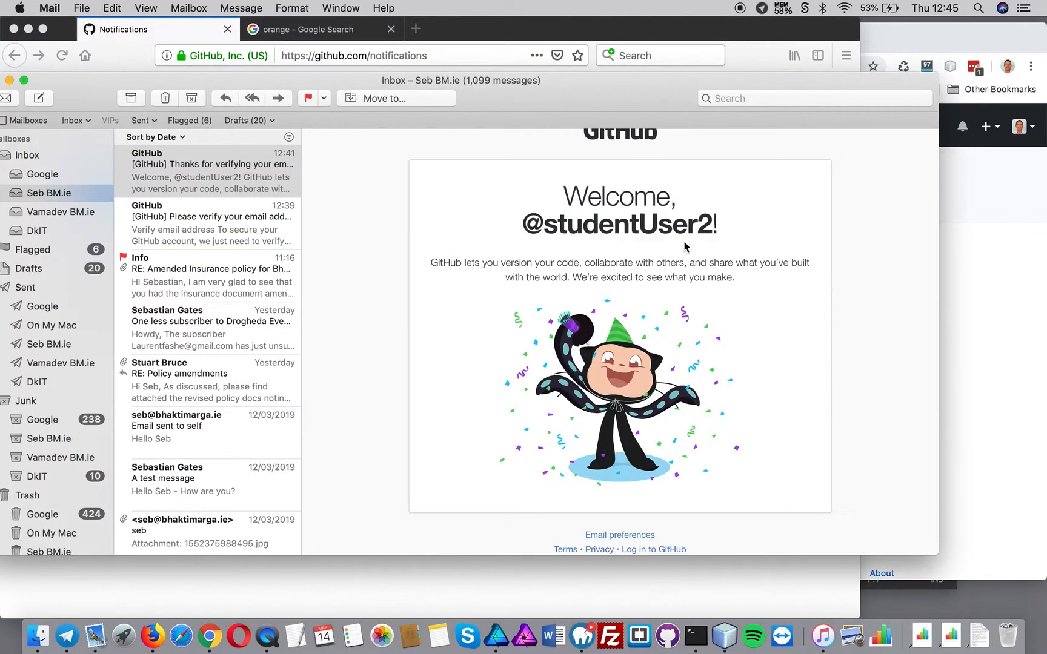
# Read the new GitTestProject invitation email and copy its accept-or-decline link
pyautogui.scroll(-3)
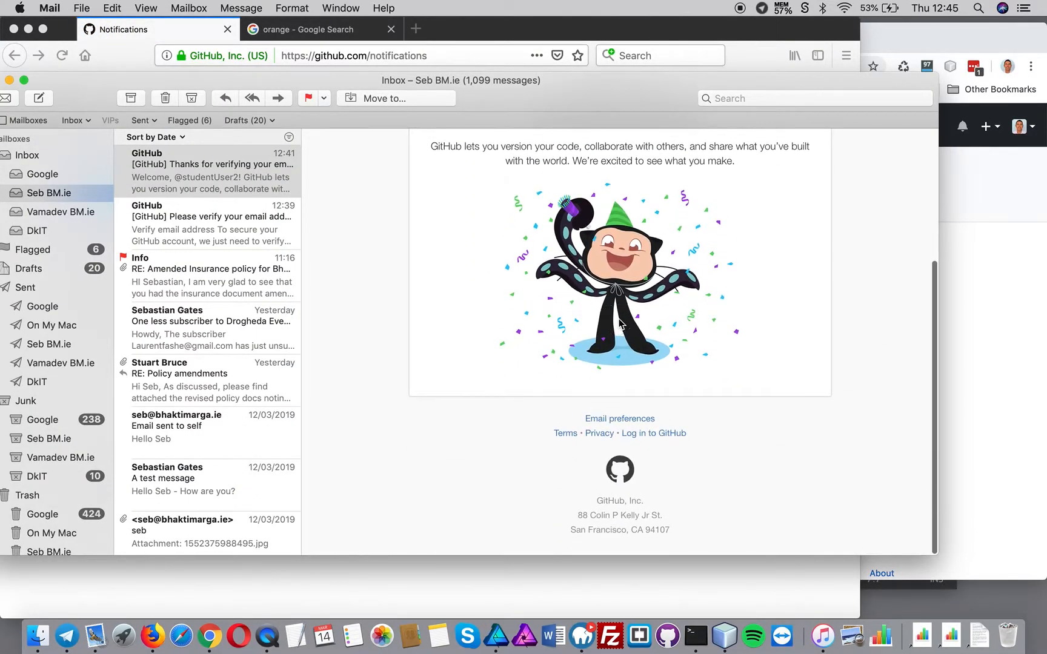
pyautogui.scroll(3)
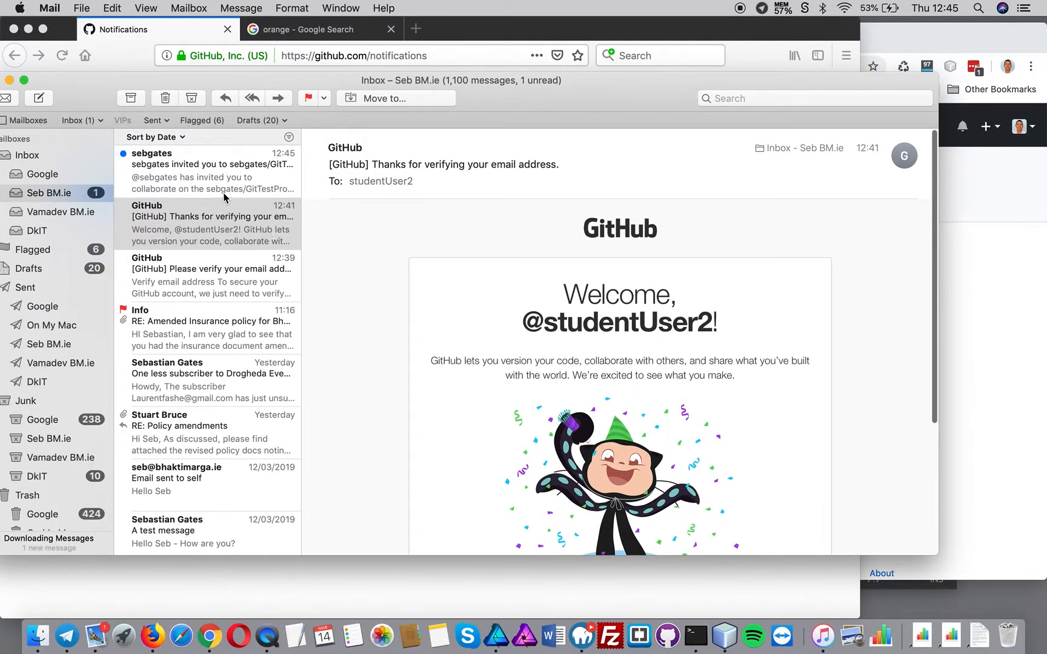
pyautogui.click(209, 171)
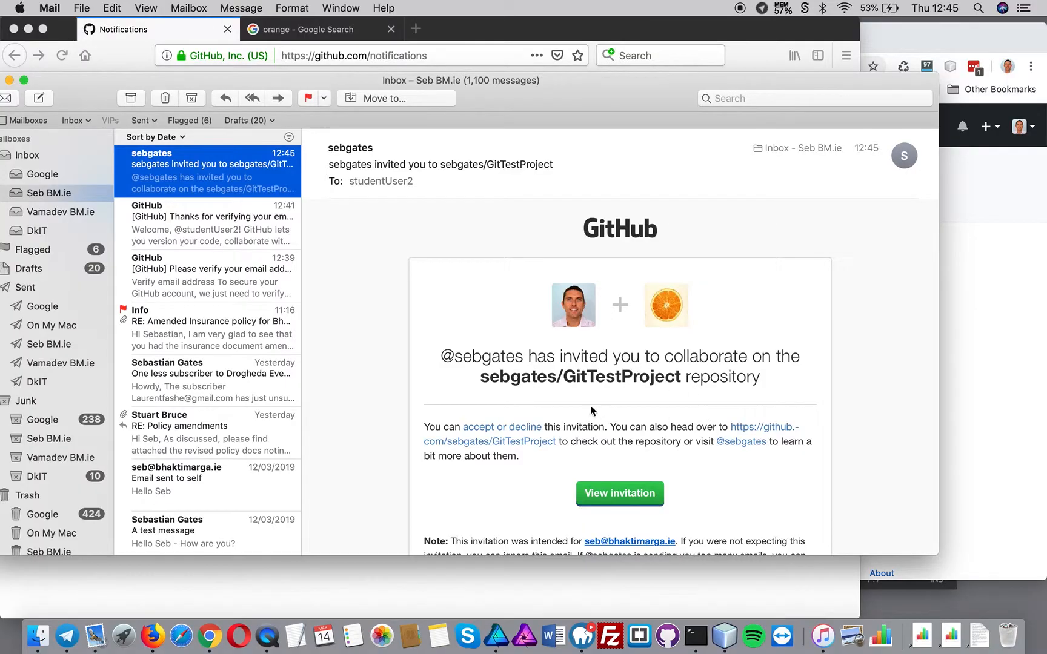
pyautogui.scroll(-3)
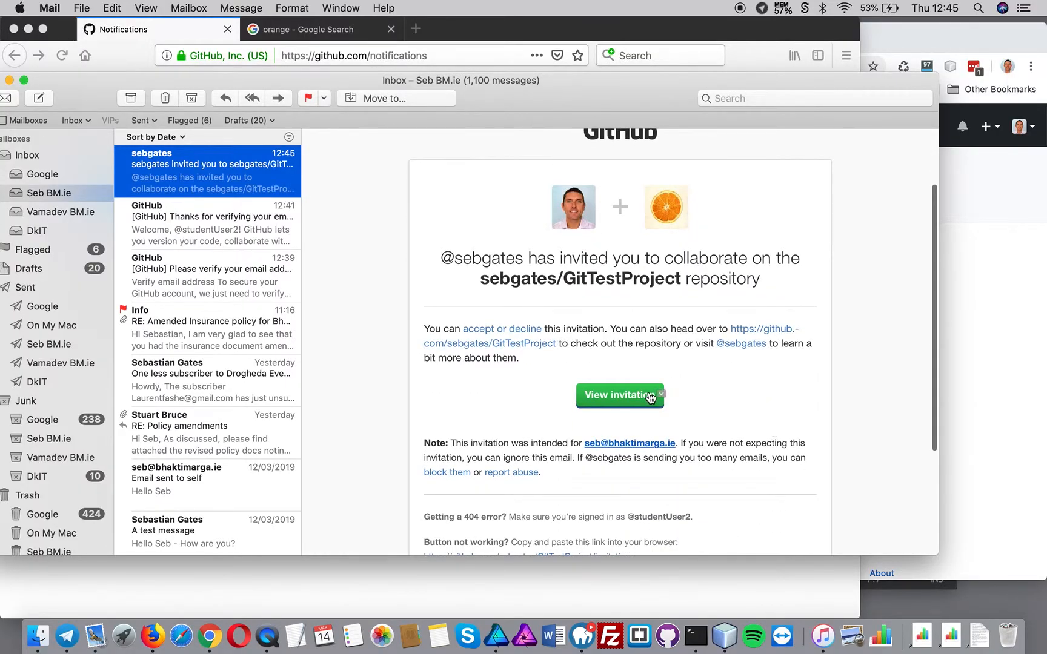
pyautogui.moveTo(481, 331)
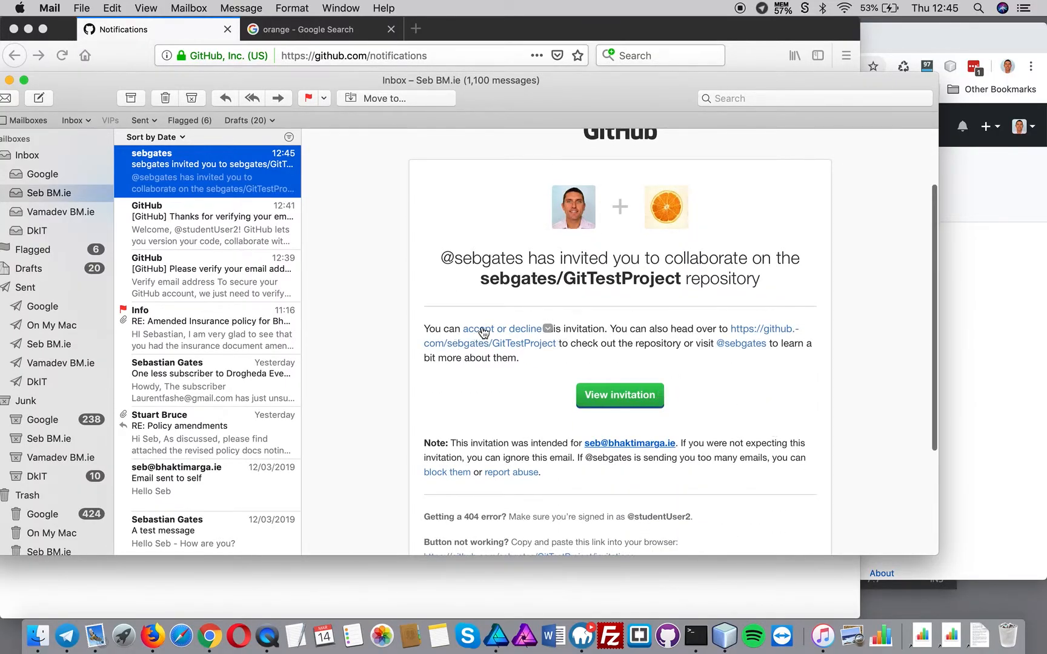
pyautogui.rightClick(498, 329)
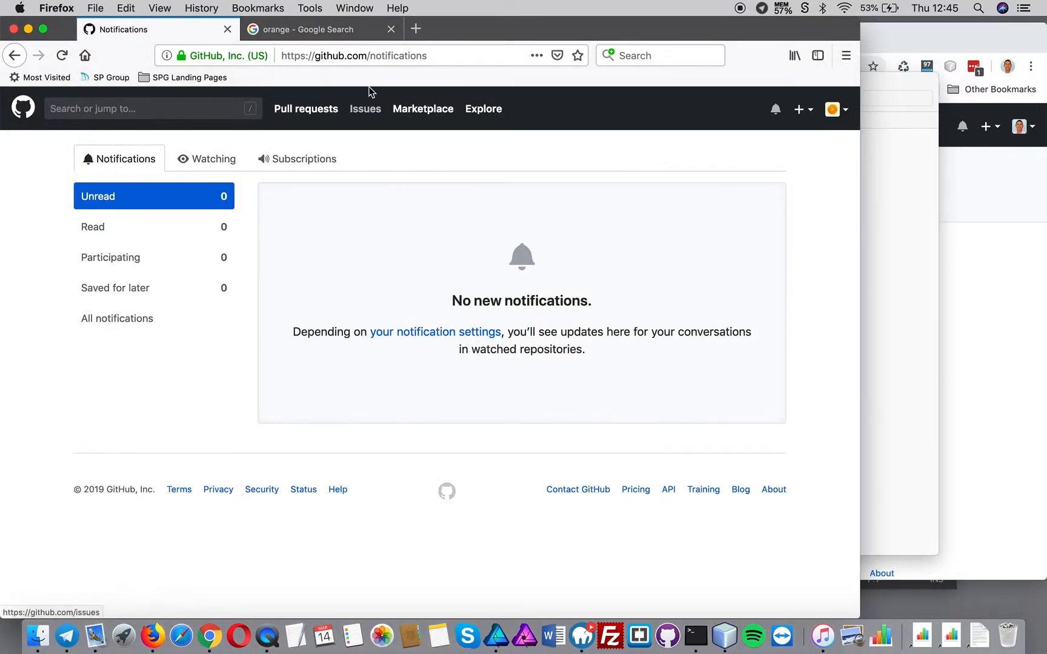
# Visit github.com/sebgates/GitTestProject/invitations and accept, gaining push access
pyautogui.write('https://github.com/sebgates/GitTestProject/invitations')
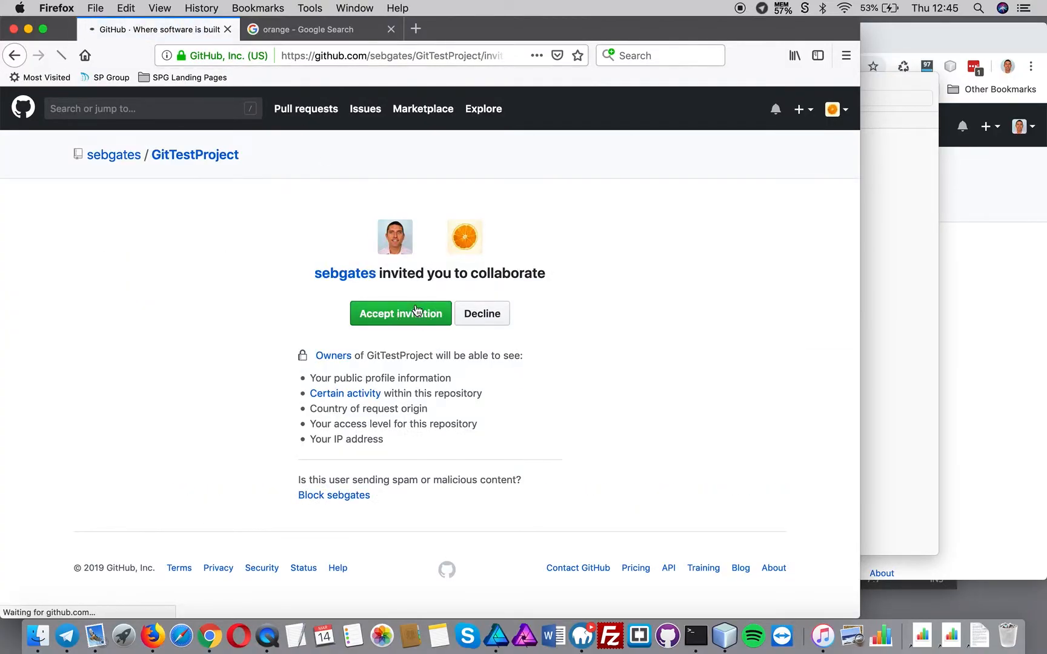
pyautogui.click(400, 313)
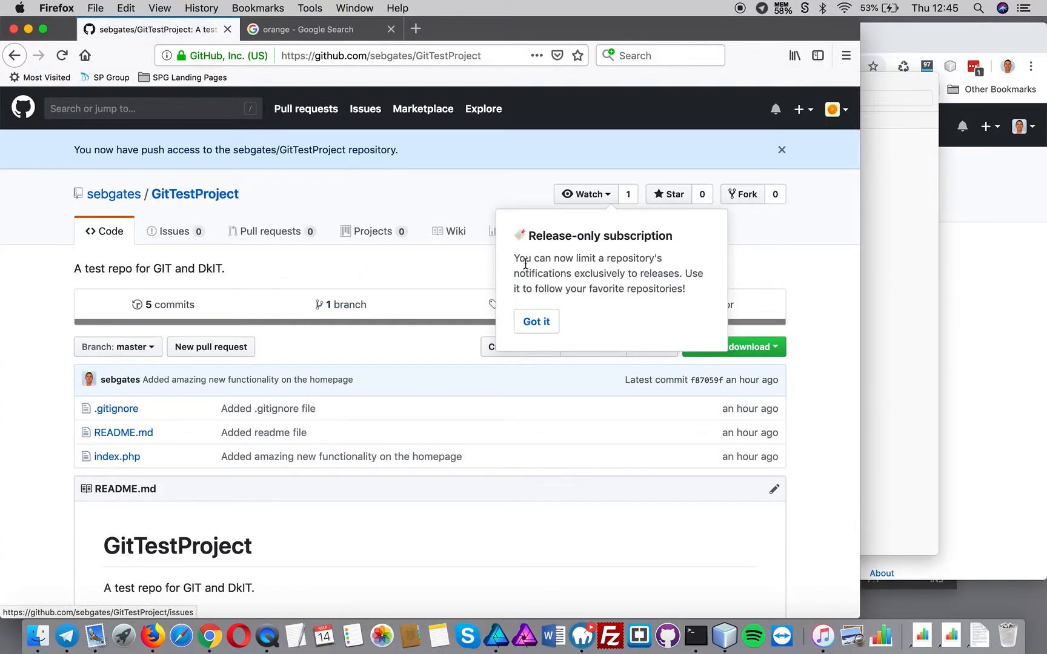
pyautogui.click(536, 321)
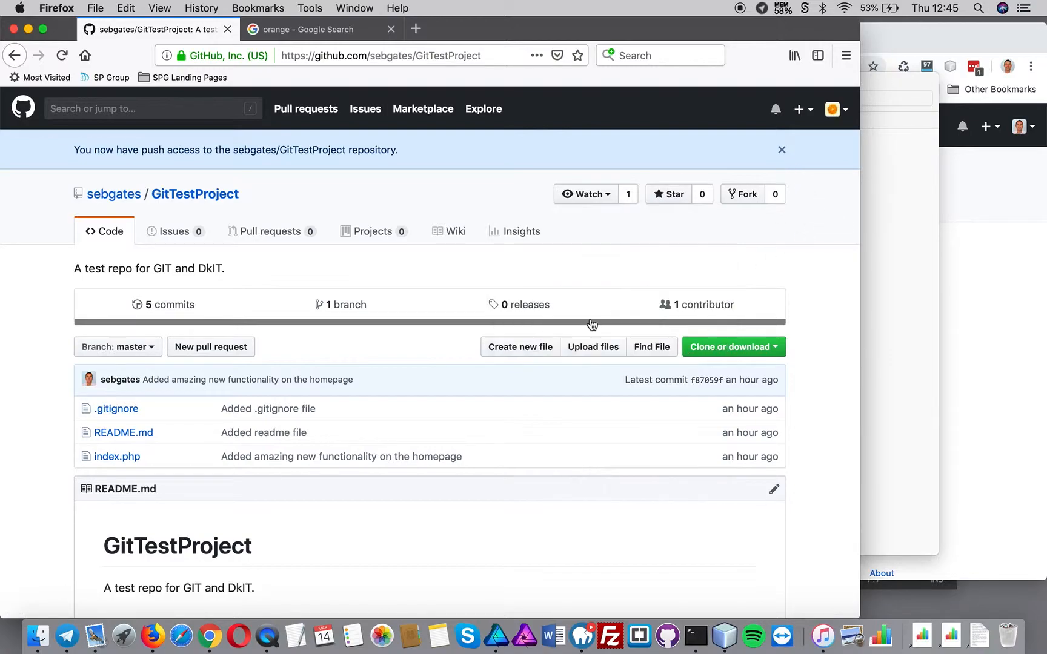
pyautogui.moveTo(341, 293)
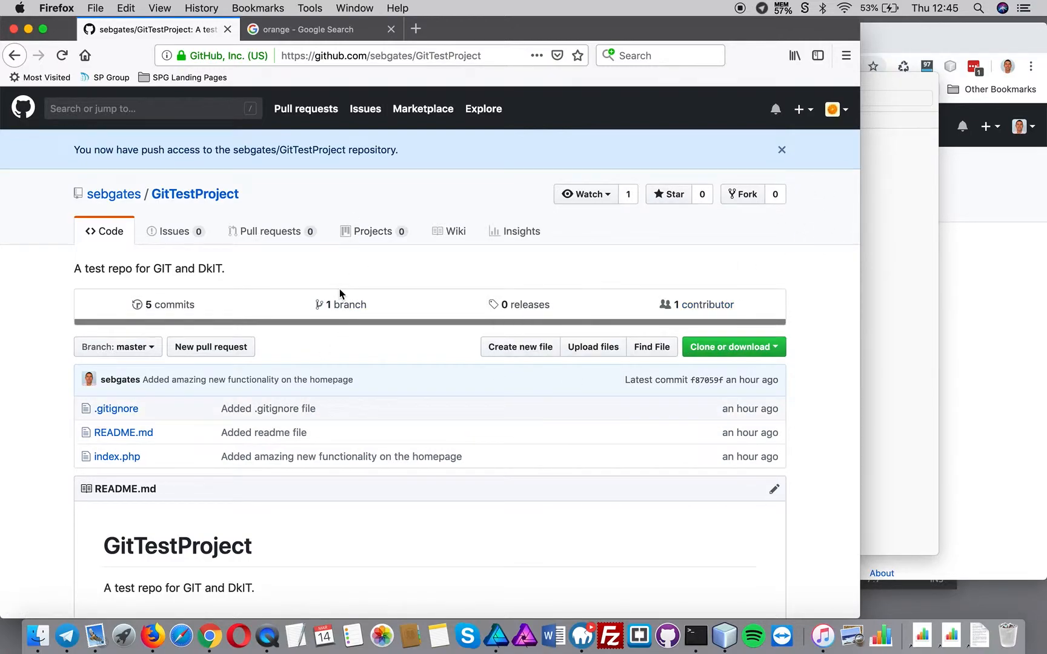